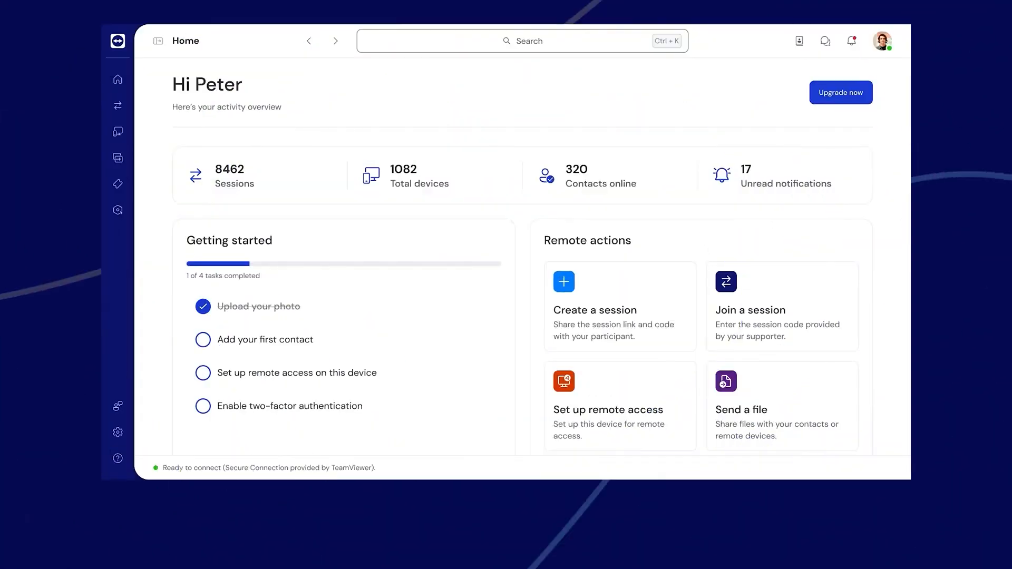
# Create an 'Application Troubleshooting' remote session and email the invite to the participant.
pyautogui.click(117, 120)
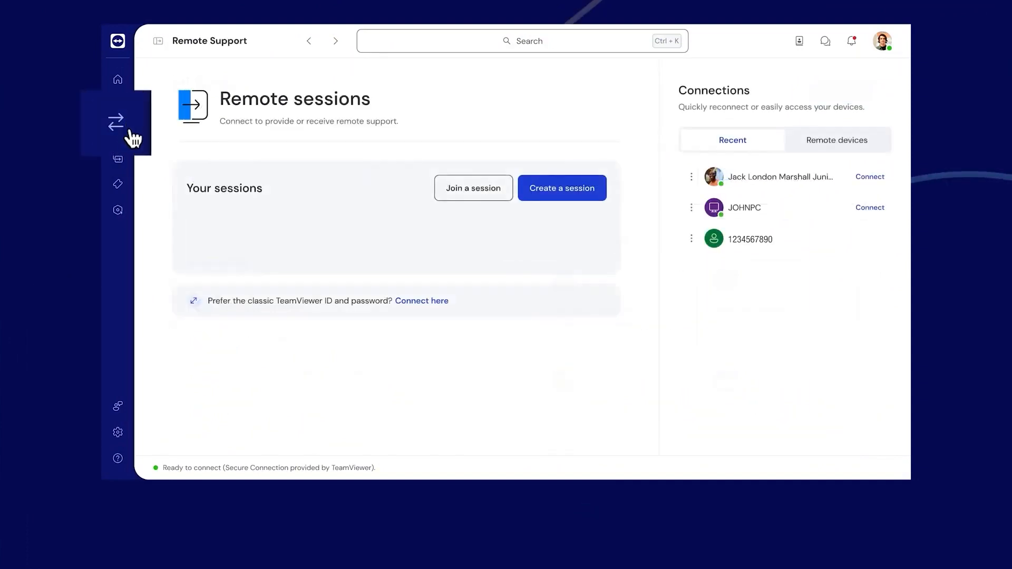
pyautogui.click(561, 188)
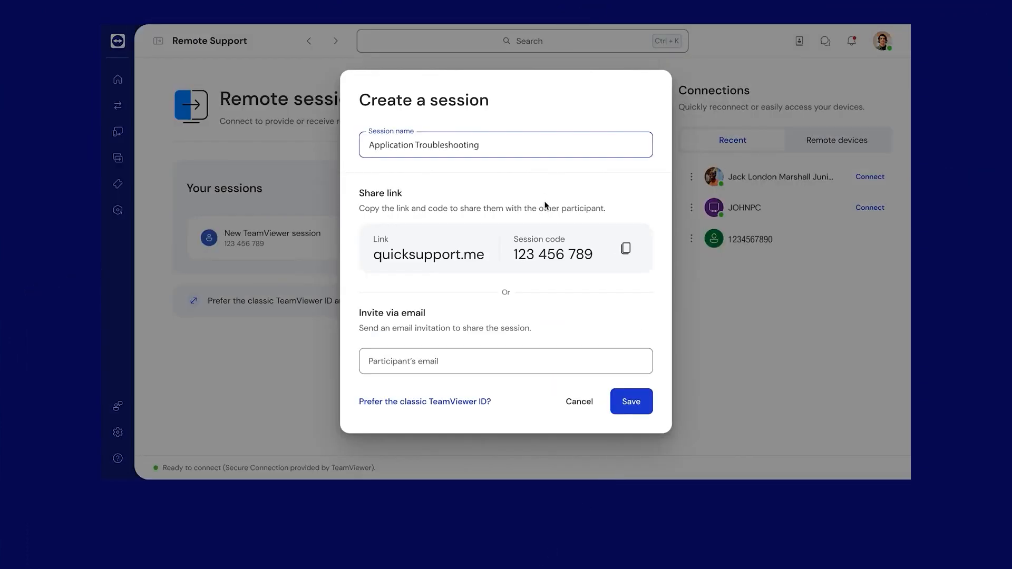
pyautogui.click(625, 248)
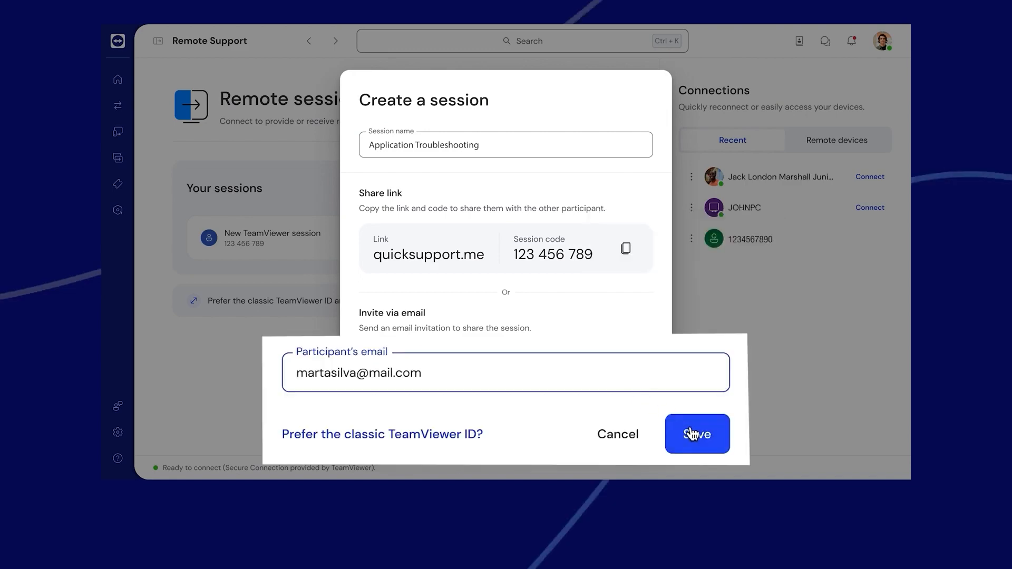
pyautogui.click(696, 433)
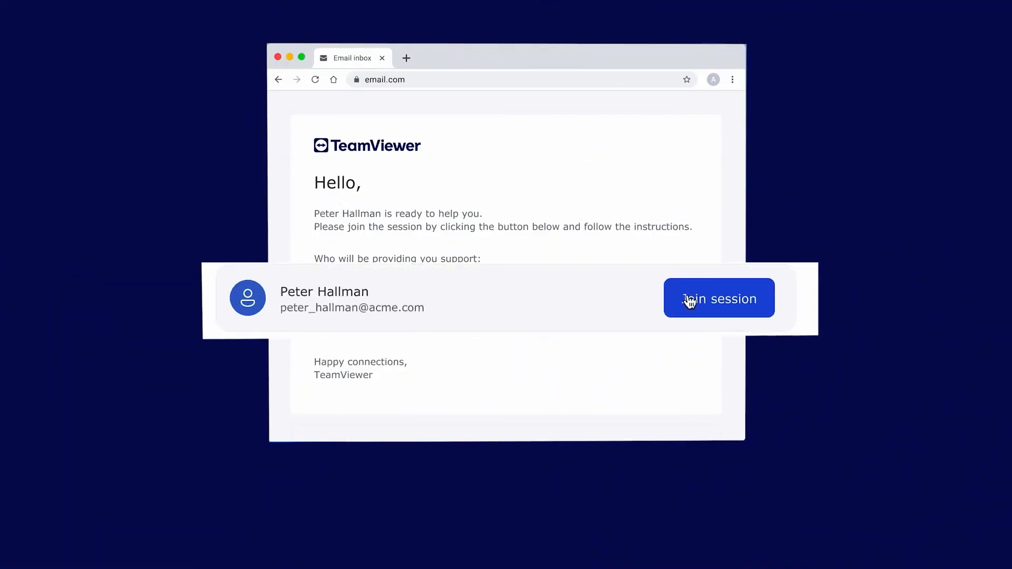
# Join the session from the email invite and acknowledge the expert's information dialog.
pyautogui.click(719, 298)
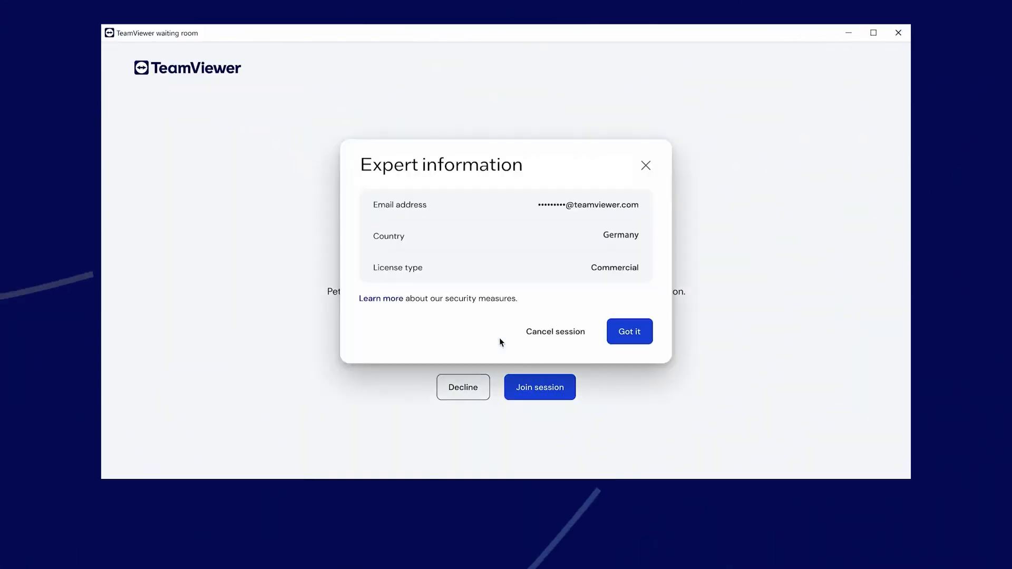
pyautogui.click(629, 331)
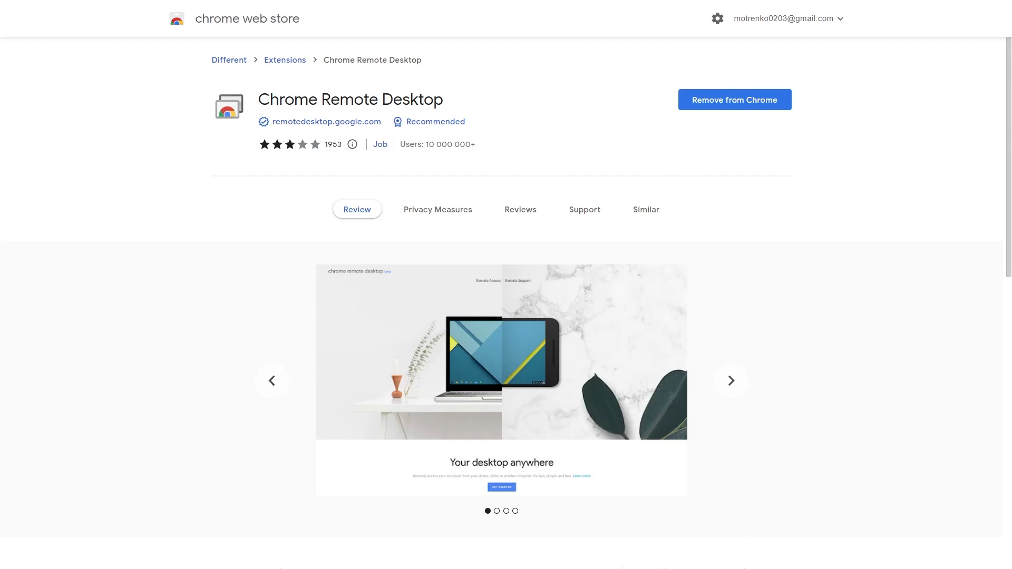
# Step through all the Chrome Remote Desktop store screenshots to the last one.
pyautogui.click(730, 380)
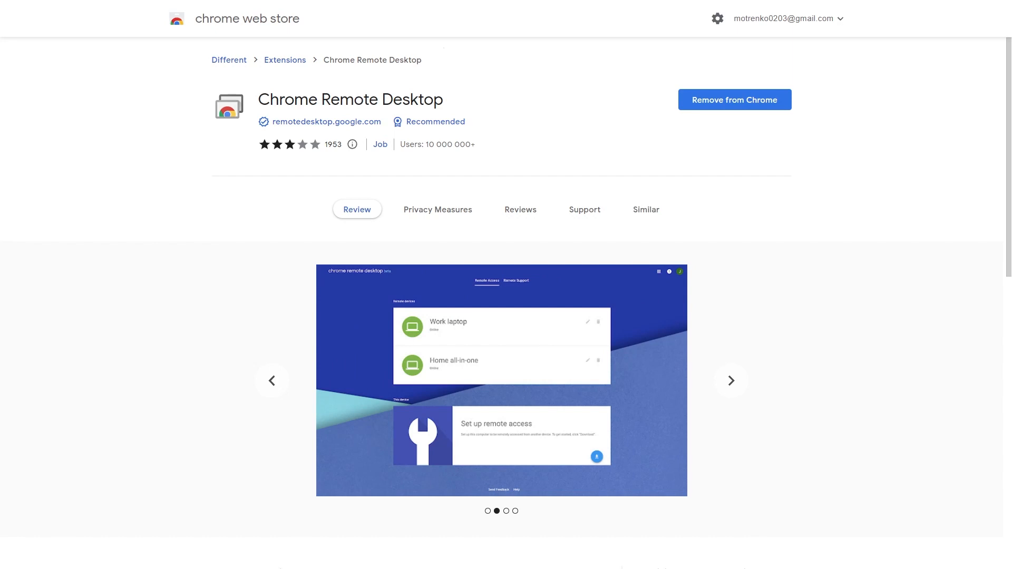
pyautogui.click(730, 380)
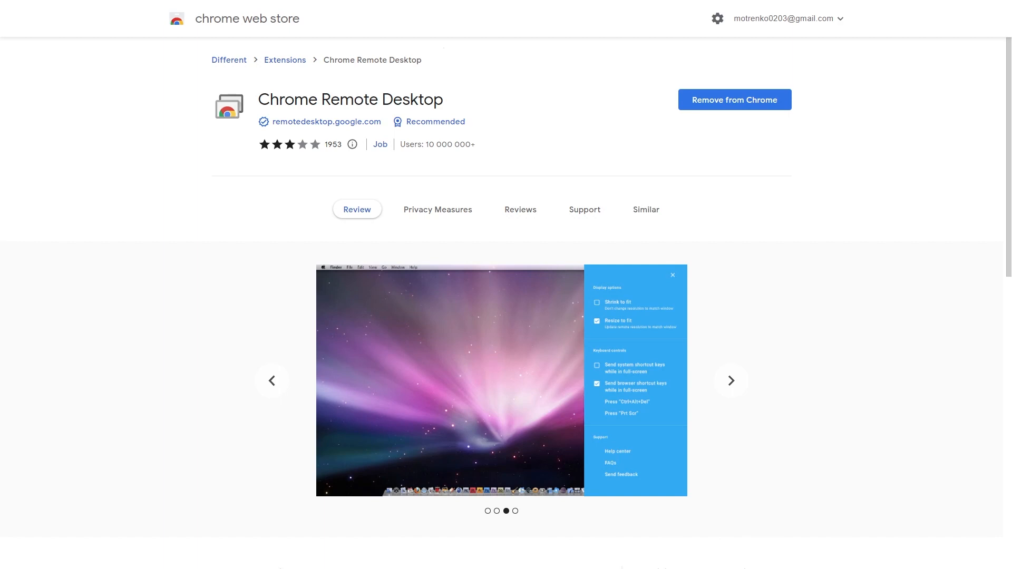
pyautogui.click(730, 380)
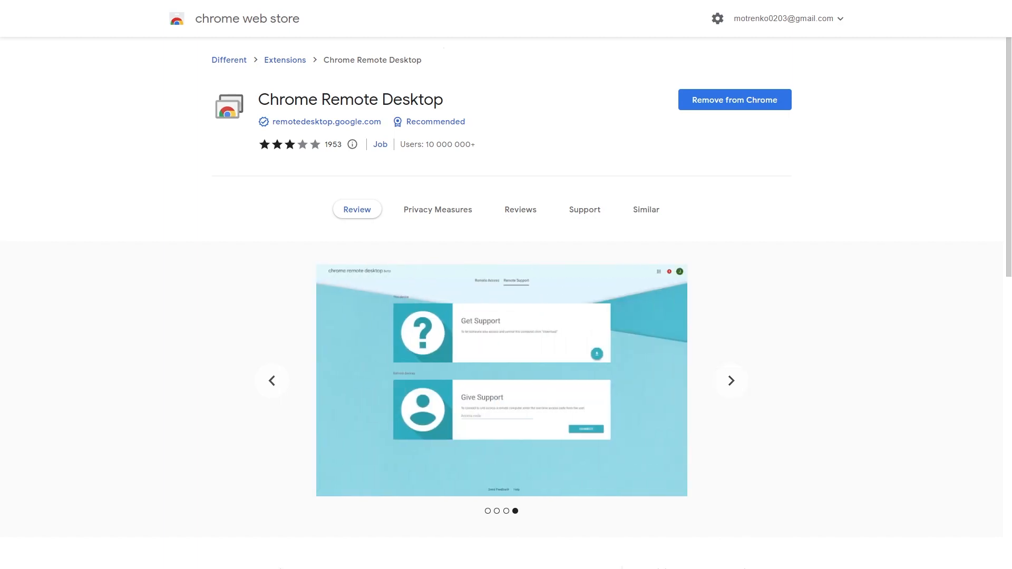
pyautogui.click(327, 121)
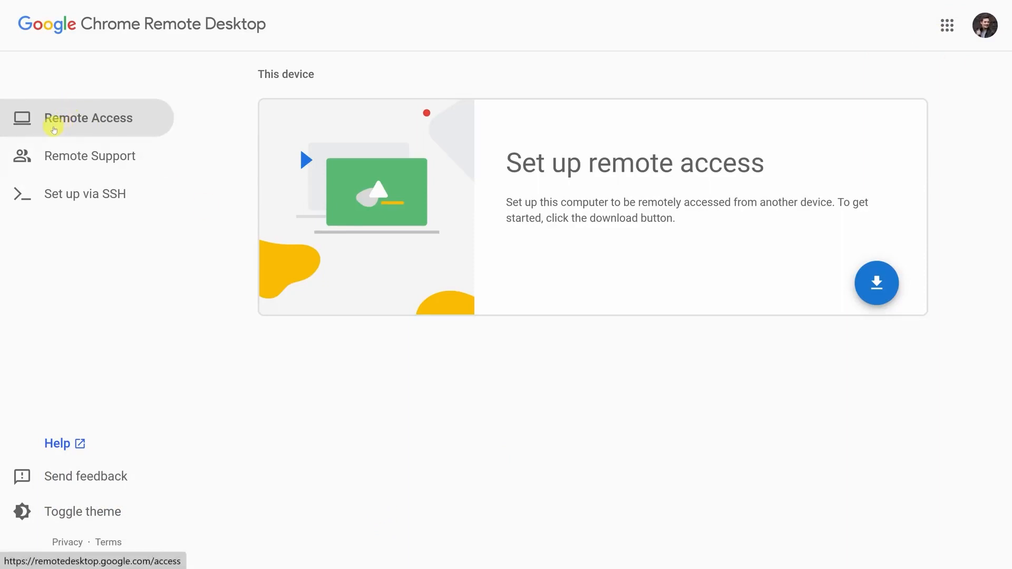
pyautogui.moveTo(876, 283)
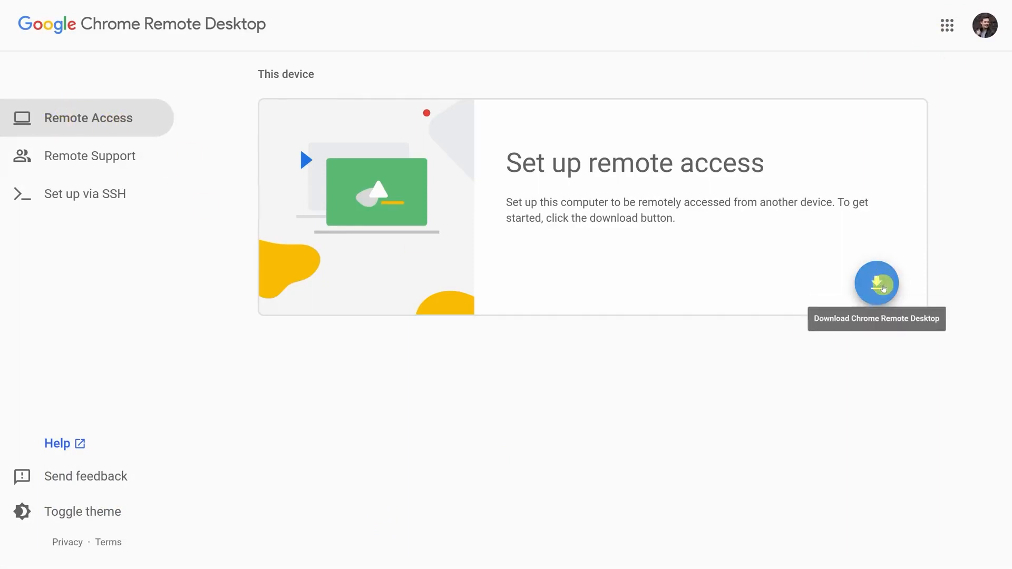
pyautogui.click(876, 283)
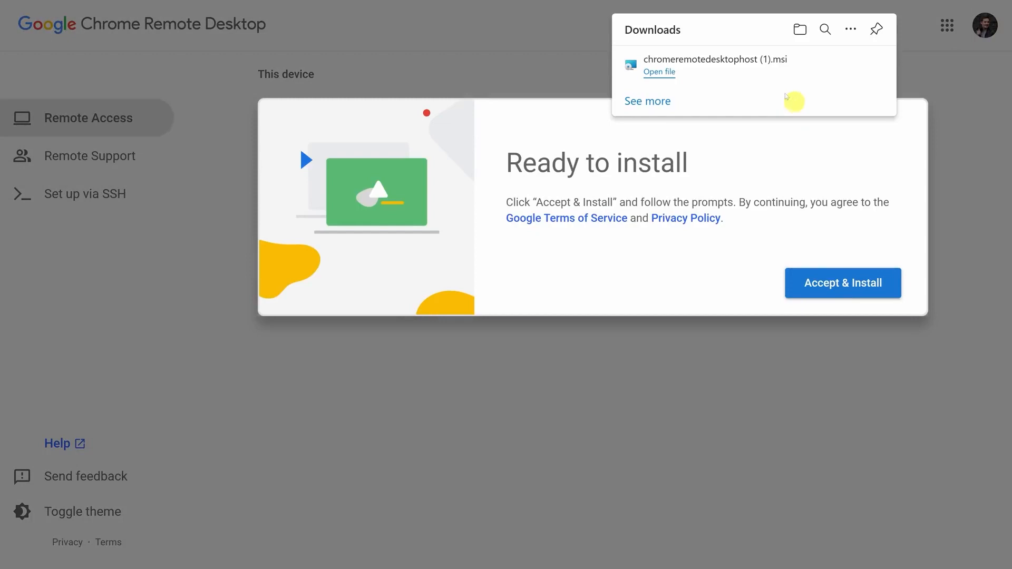
pyautogui.click(842, 283)
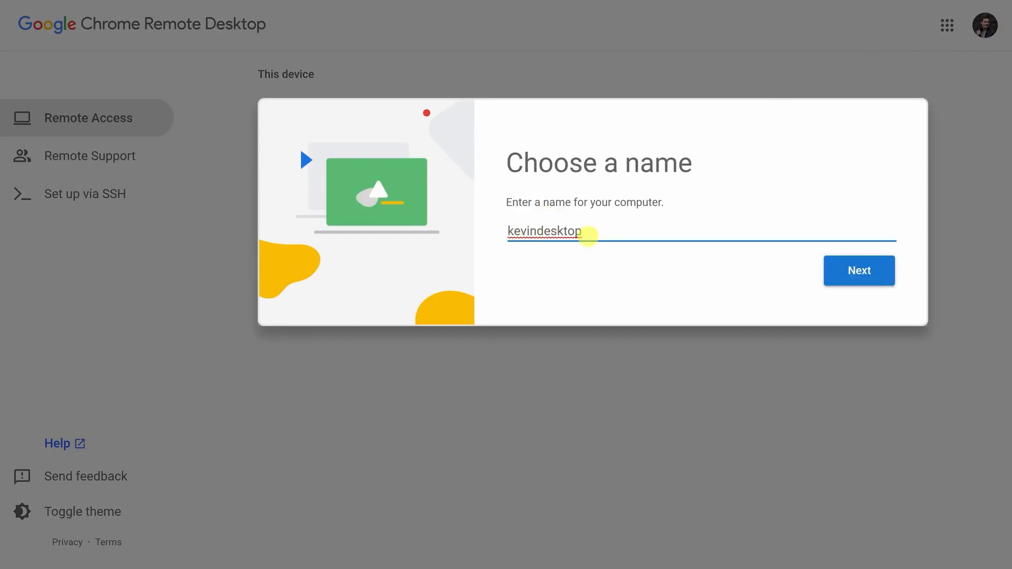
pyautogui.click(859, 271)
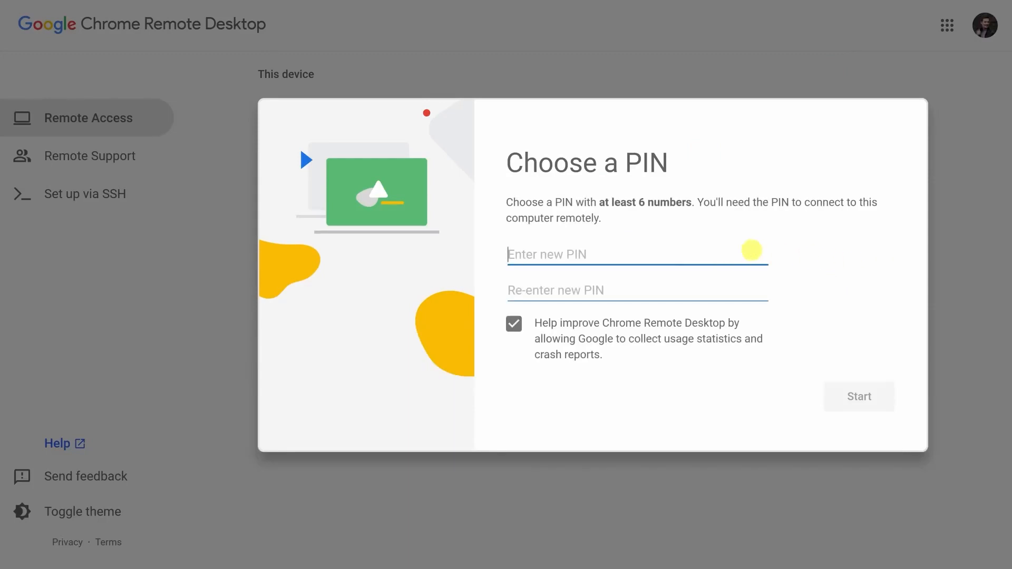
pyautogui.moveTo(573, 254)
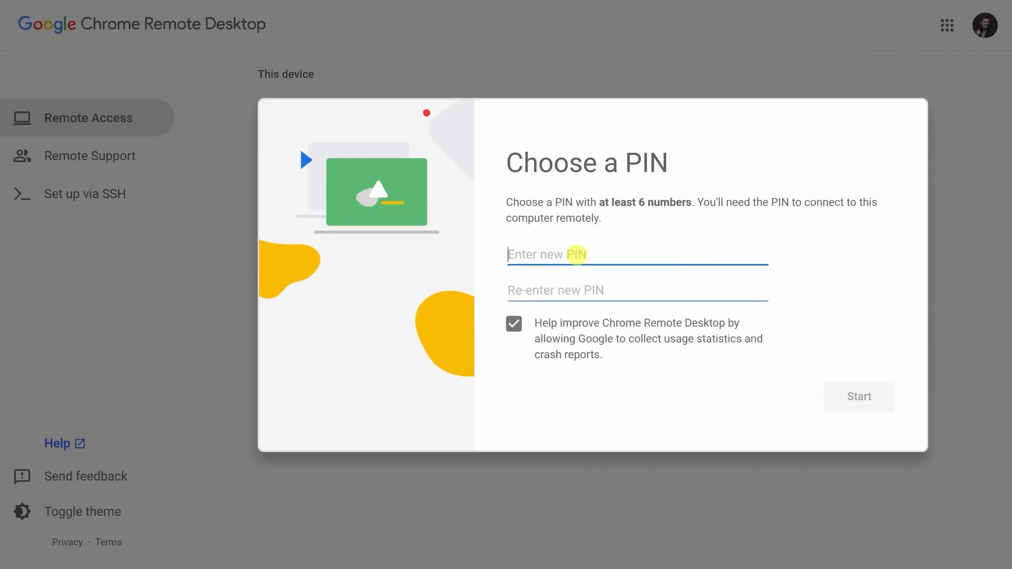
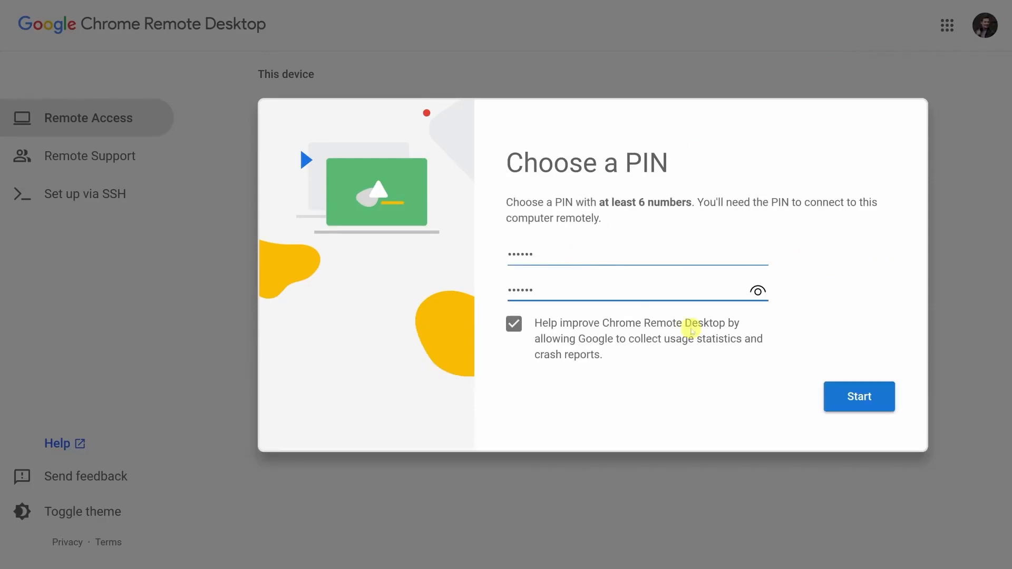
pyautogui.click(858, 396)
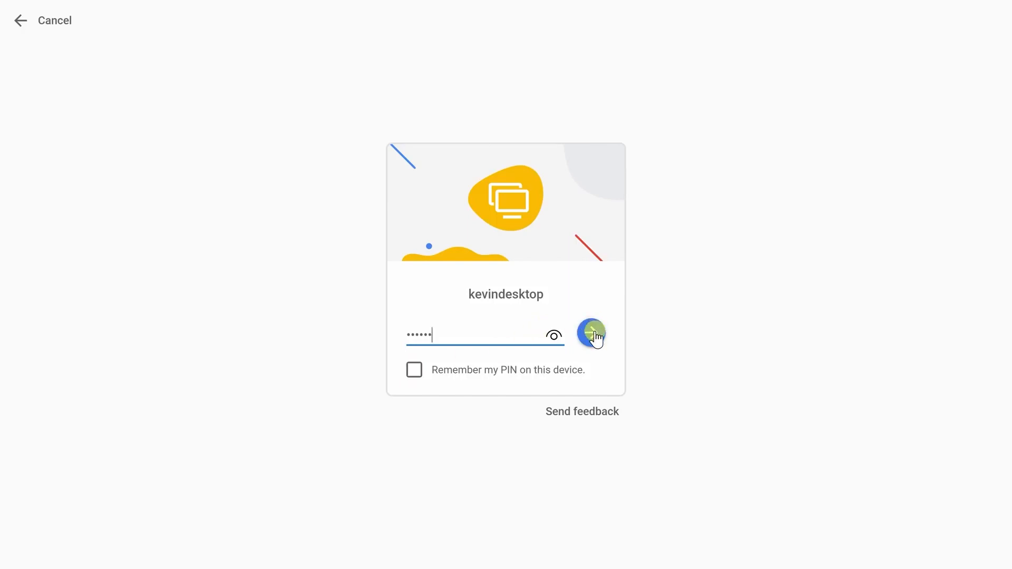
# Connect to kevindesktop using the entered PIN.
pyautogui.click(591, 334)
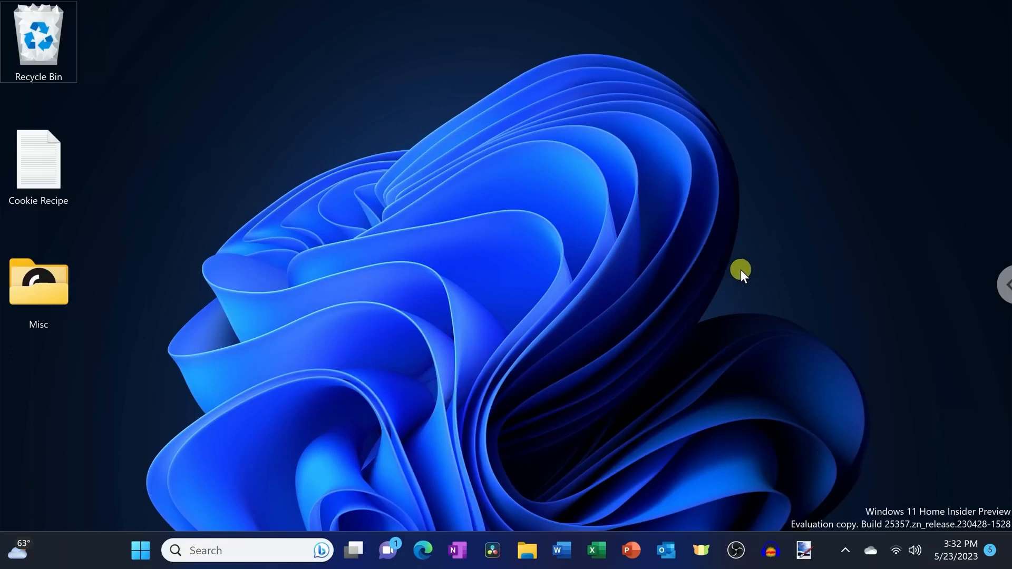
pyautogui.moveTo(40, 159)
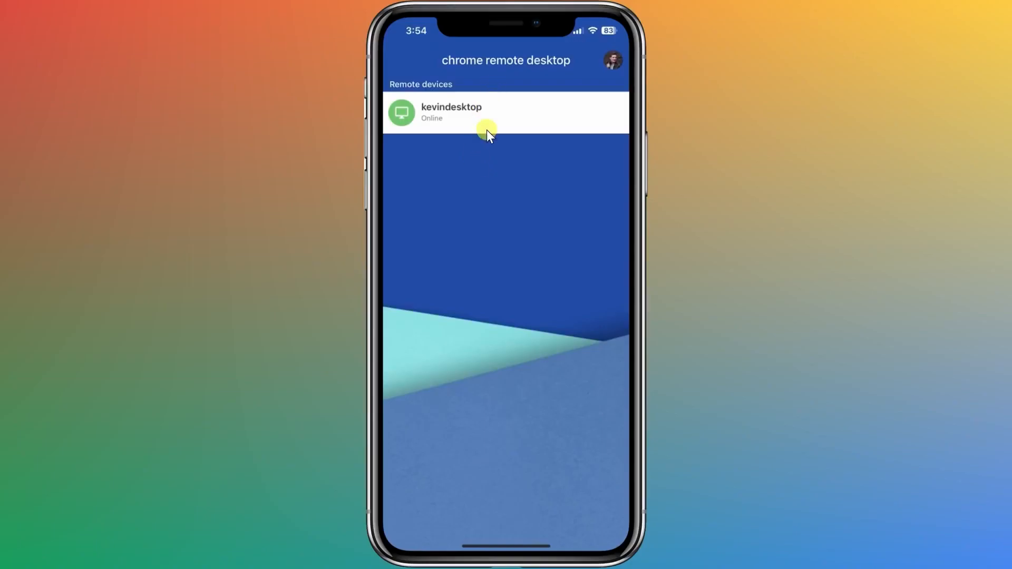
pyautogui.moveTo(485, 121)
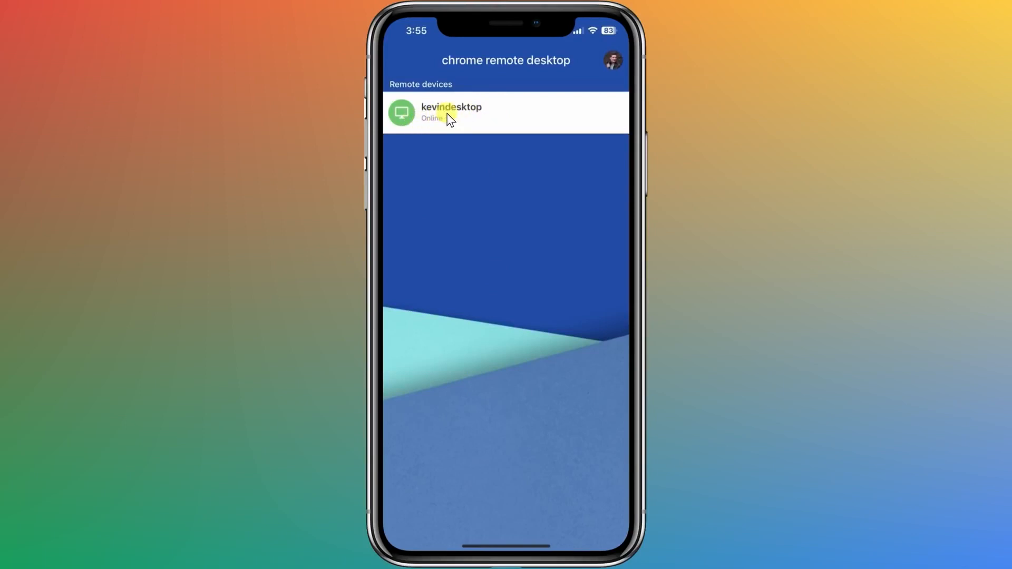
# Select kevindesktop on the phone and tick Remember my PIN on this device.
pyautogui.click(451, 113)
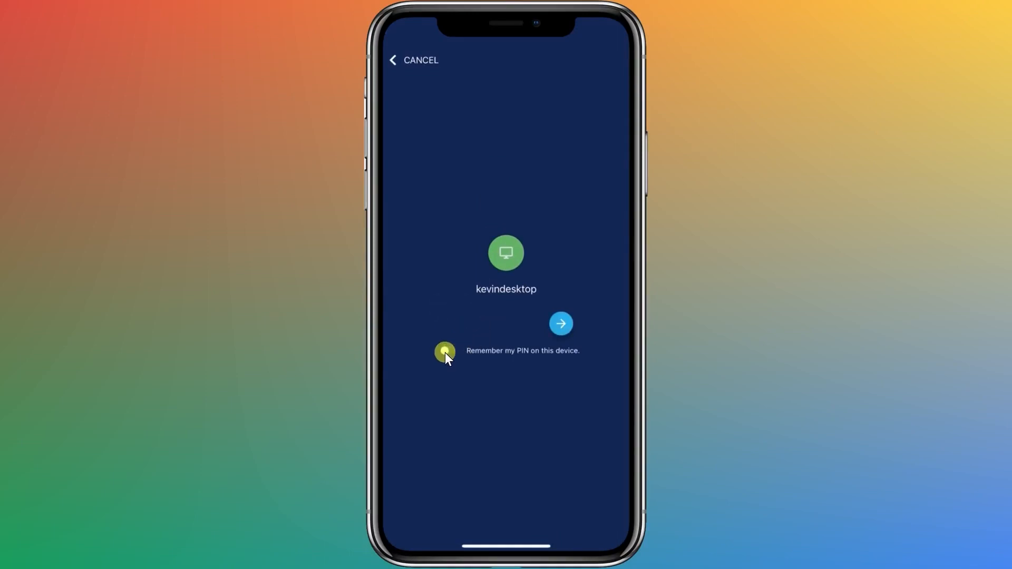
pyautogui.click(445, 351)
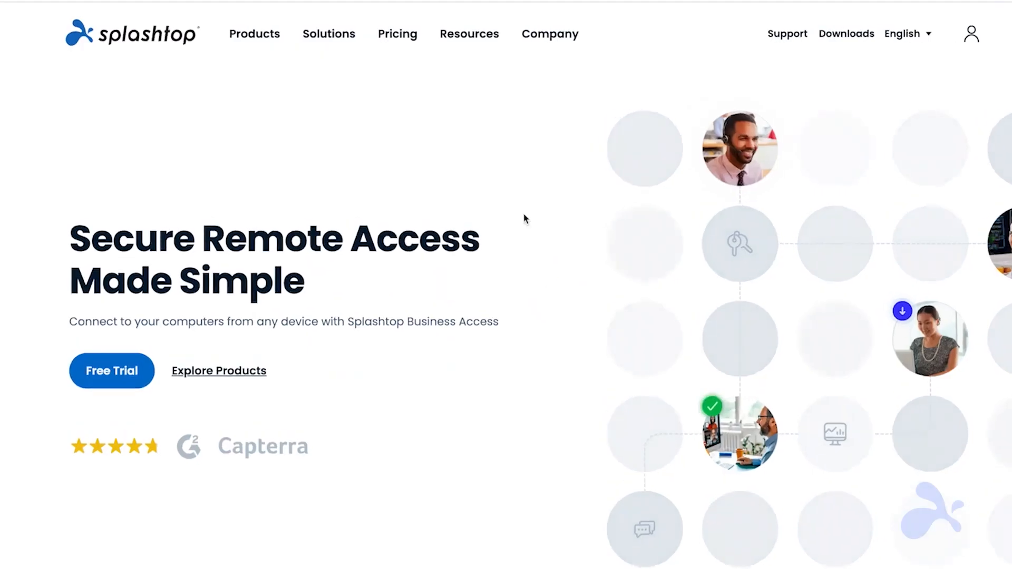
# Open the Splashtop site and connect to the office computer in Splashtop Business.
pyautogui.click(397, 34)
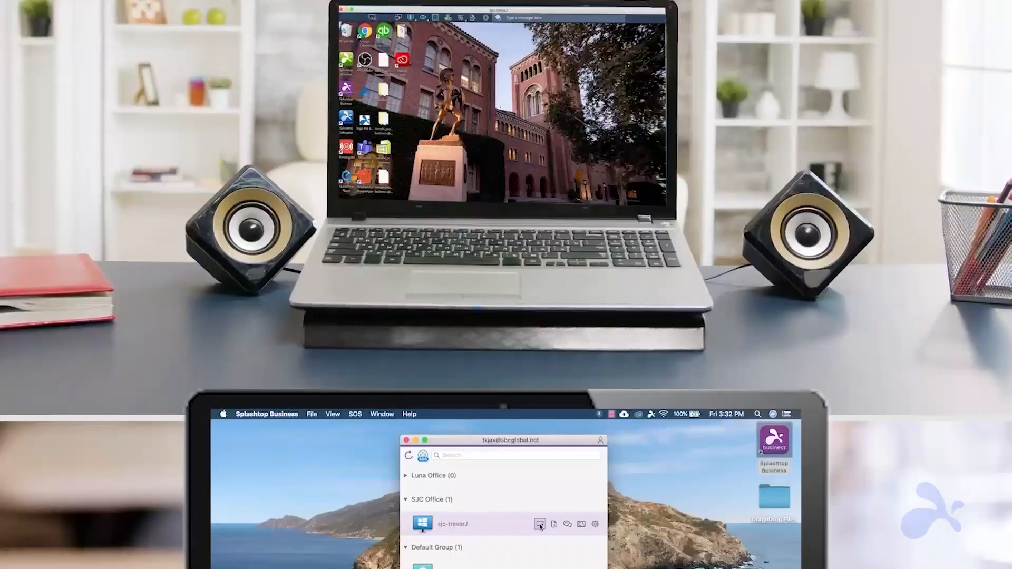
pyautogui.click(540, 524)
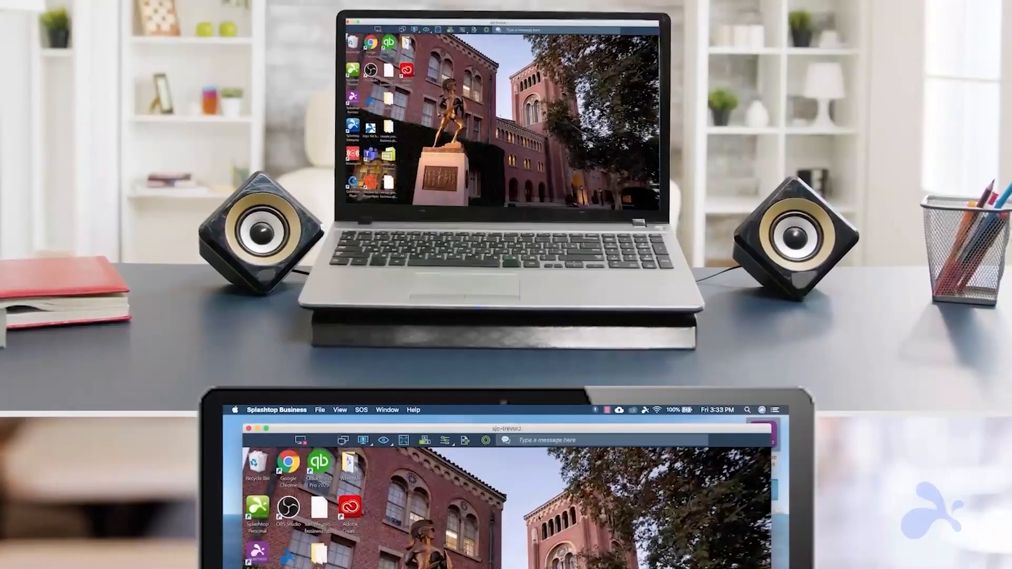